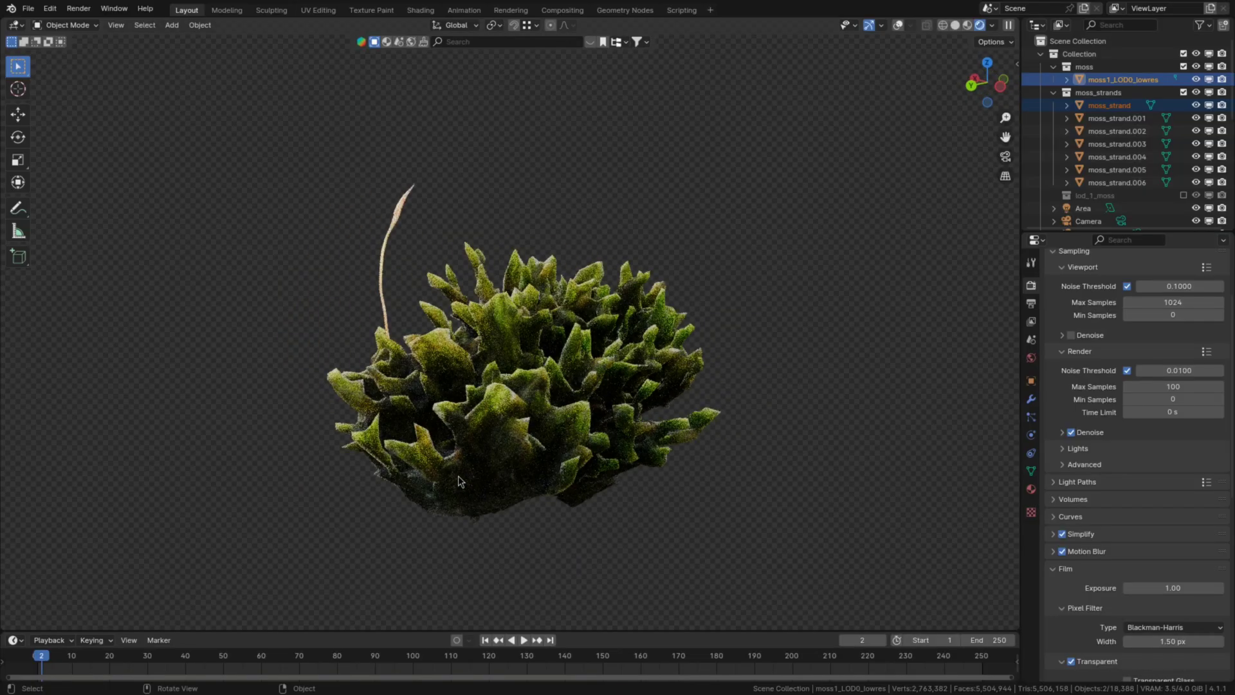
Step: Project the strip's UVs from the side view so the photo maps flat
{"action": "left_click", "coordinate": [623, 10]}
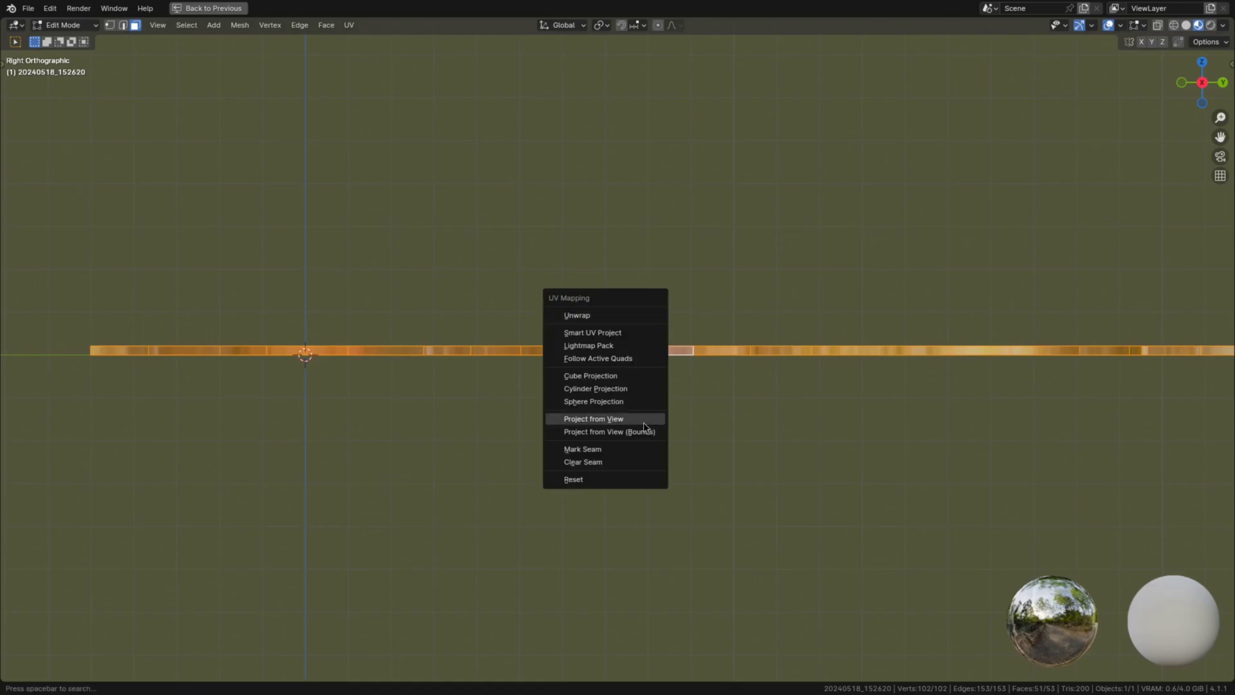
{"action": "left_click", "coordinate": [593, 418]}
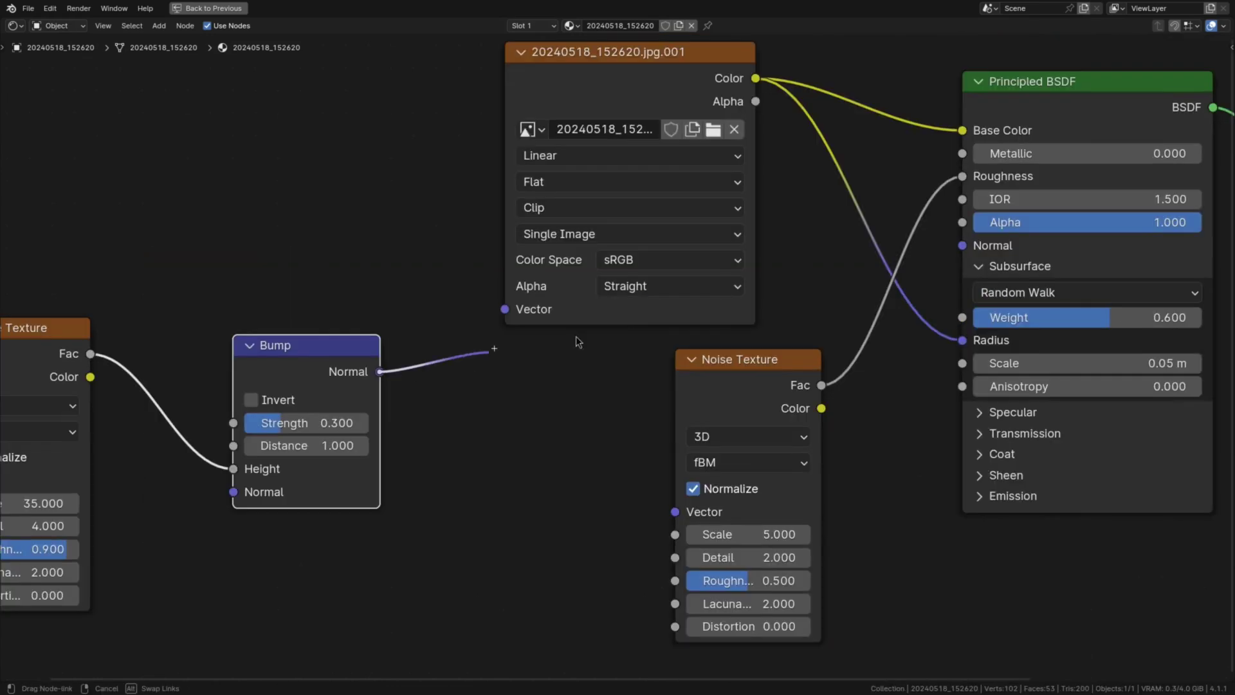
Step: Add a Translucent BSDF node to the strip material via 'transluc' search
{"action": "type", "text": "transluc"}
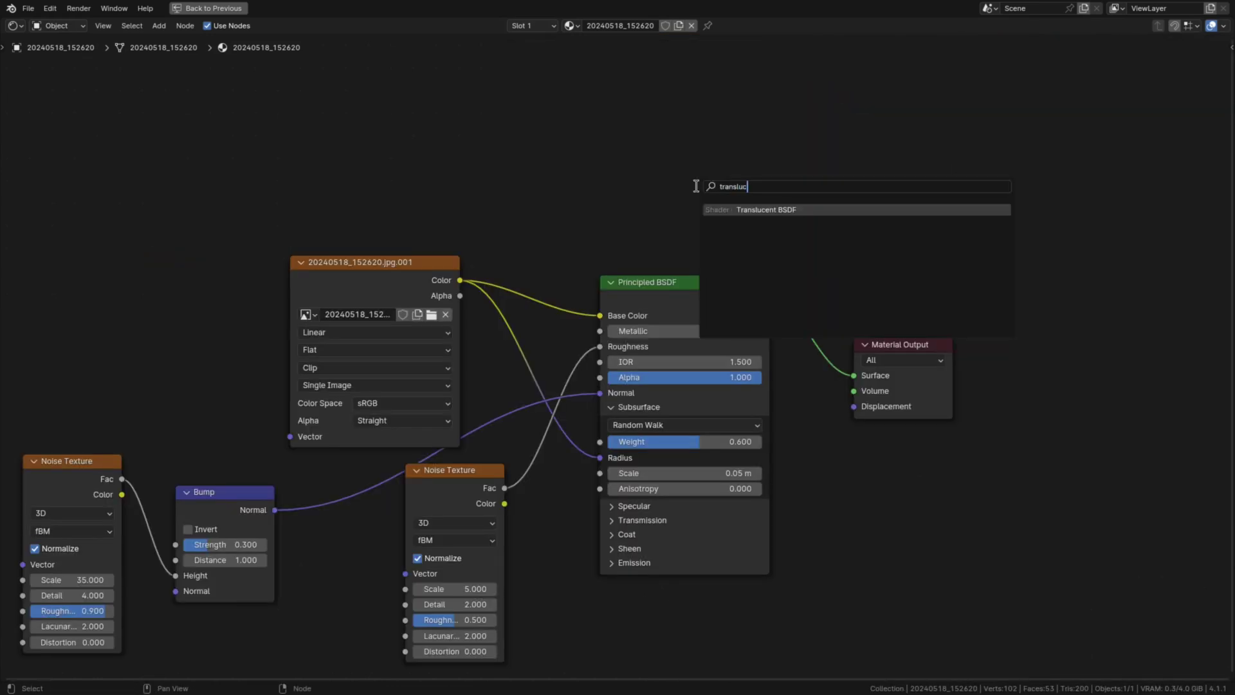
{"action": "left_click", "coordinate": [765, 209]}
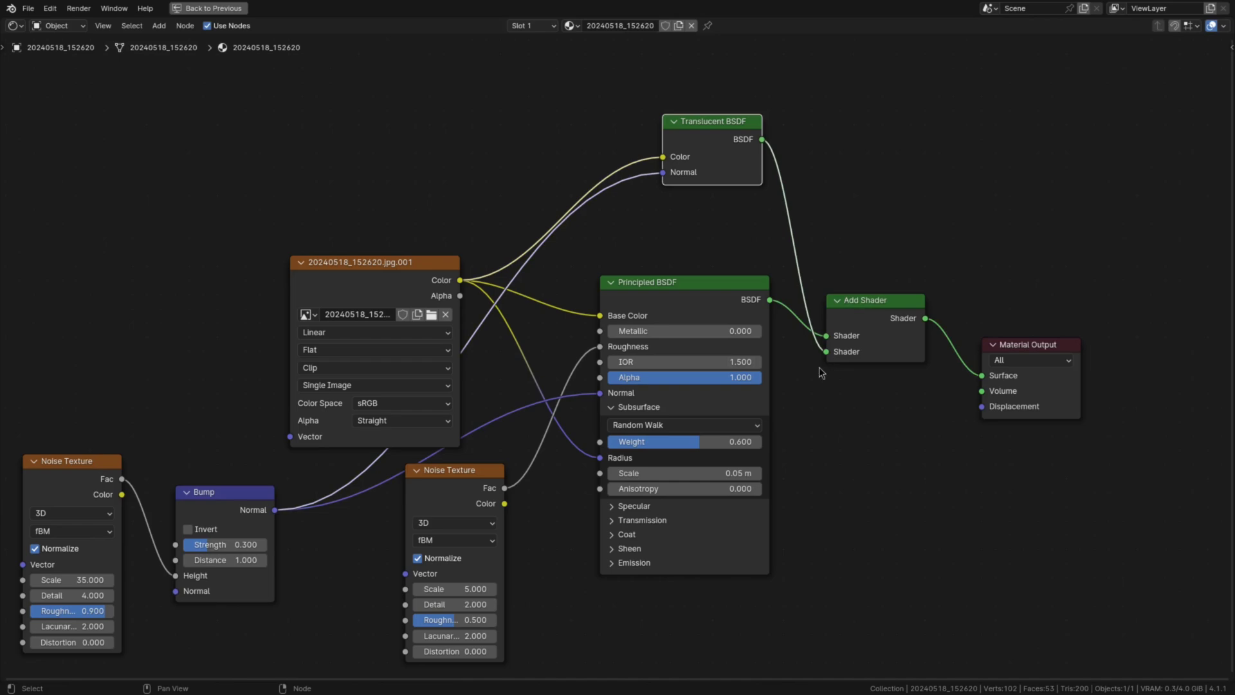
{"action": "left_click", "coordinate": [186, 9]}
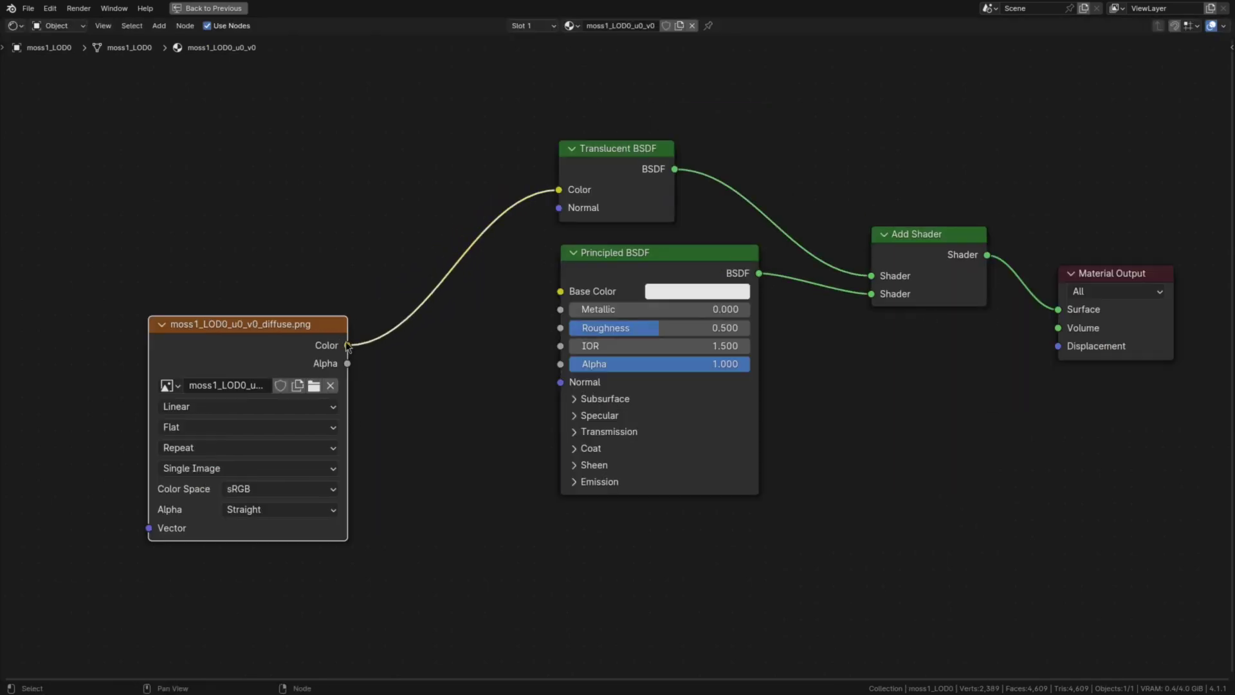
Step: Link the moss diffuse texture colour into the Translucent BSDF
{"action": "left_click", "coordinate": [575, 398]}
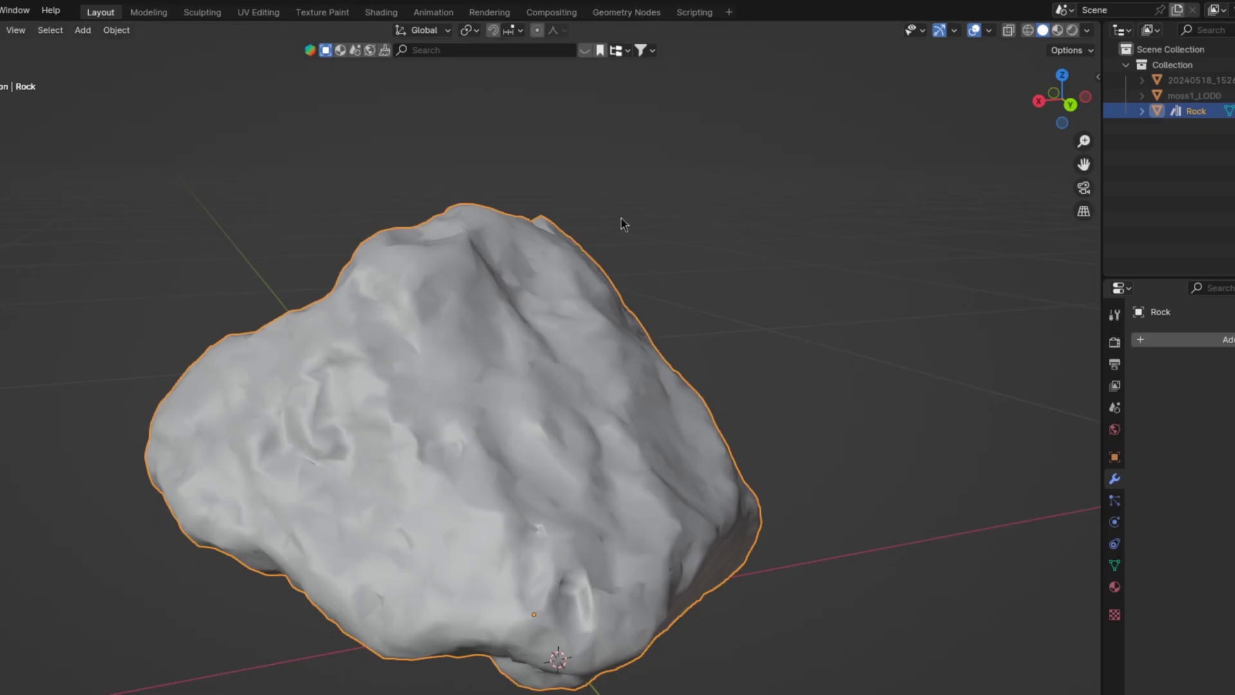
Step: Build the rock's Noise, Normal, Linear Light mix and Separate XYZ nodes
{"action": "left_click", "coordinate": [625, 12]}
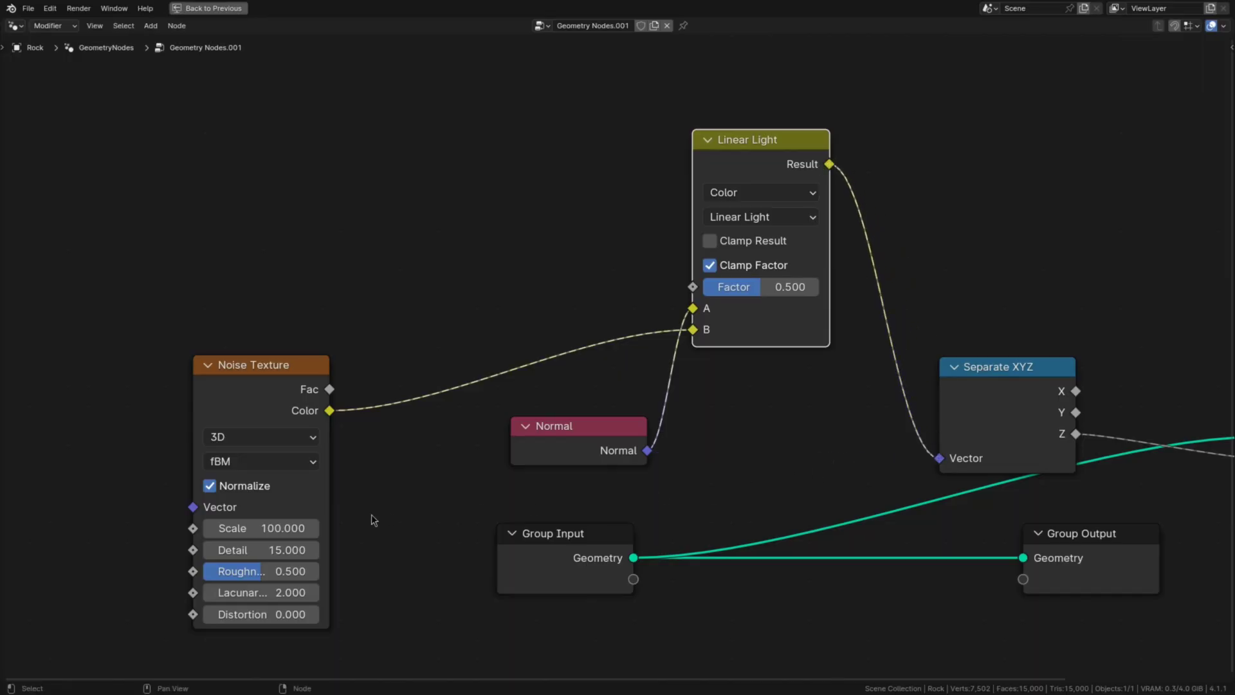
{"action": "left_click", "coordinate": [207, 7]}
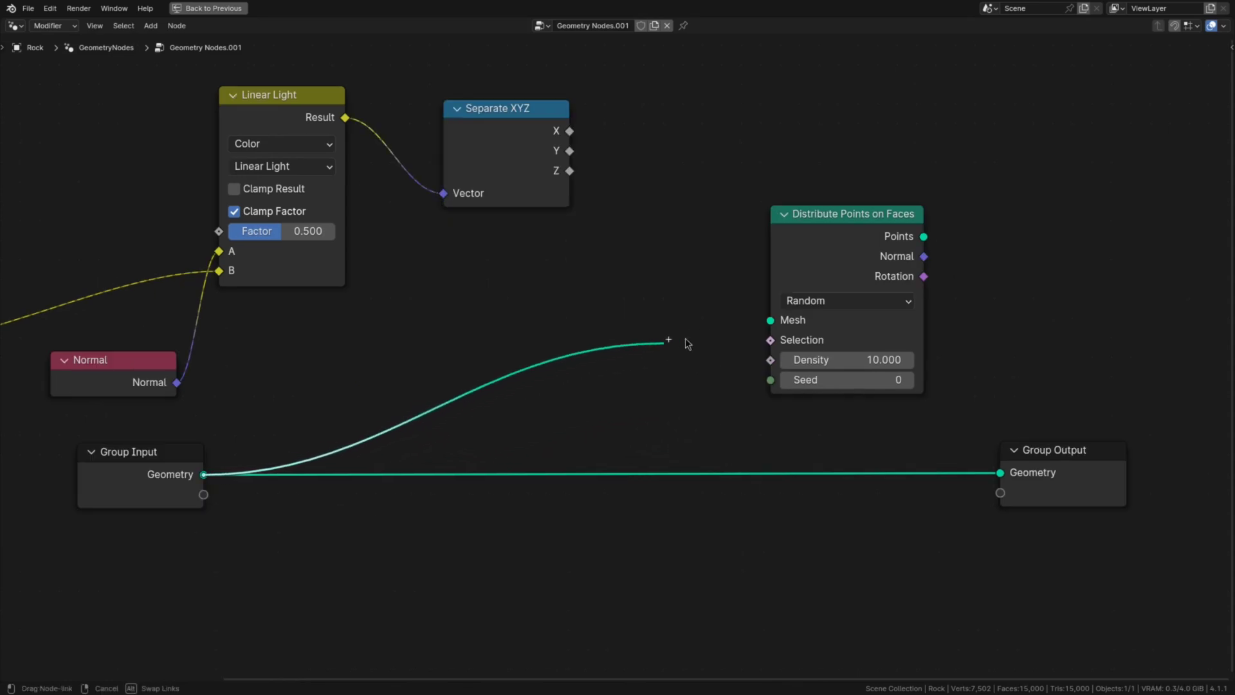
Step: Connect Group Input Geometry to the Distribute Points on Faces Mesh socket
{"action": "left_click_drag", "start_coordinate": [668, 339], "coordinate": [769, 320]}
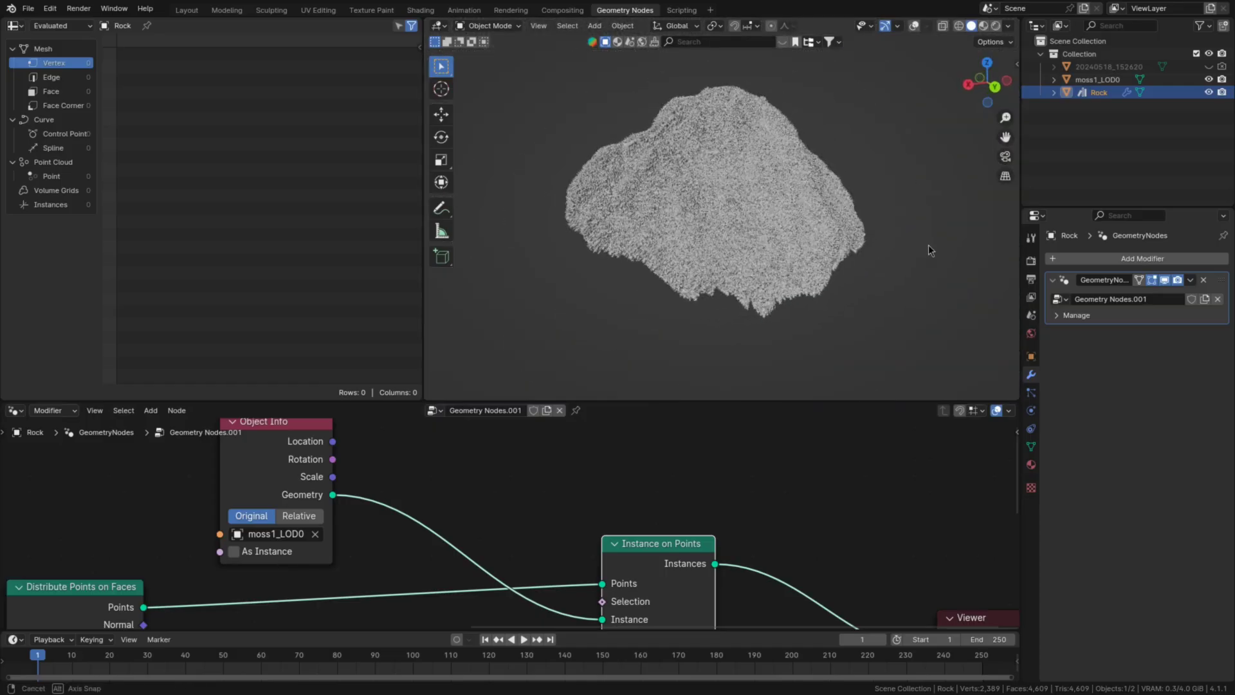
Step: Add a Rotate Rotation node on the distributed points' rotation
{"action": "type", "text": "rotate rot"}
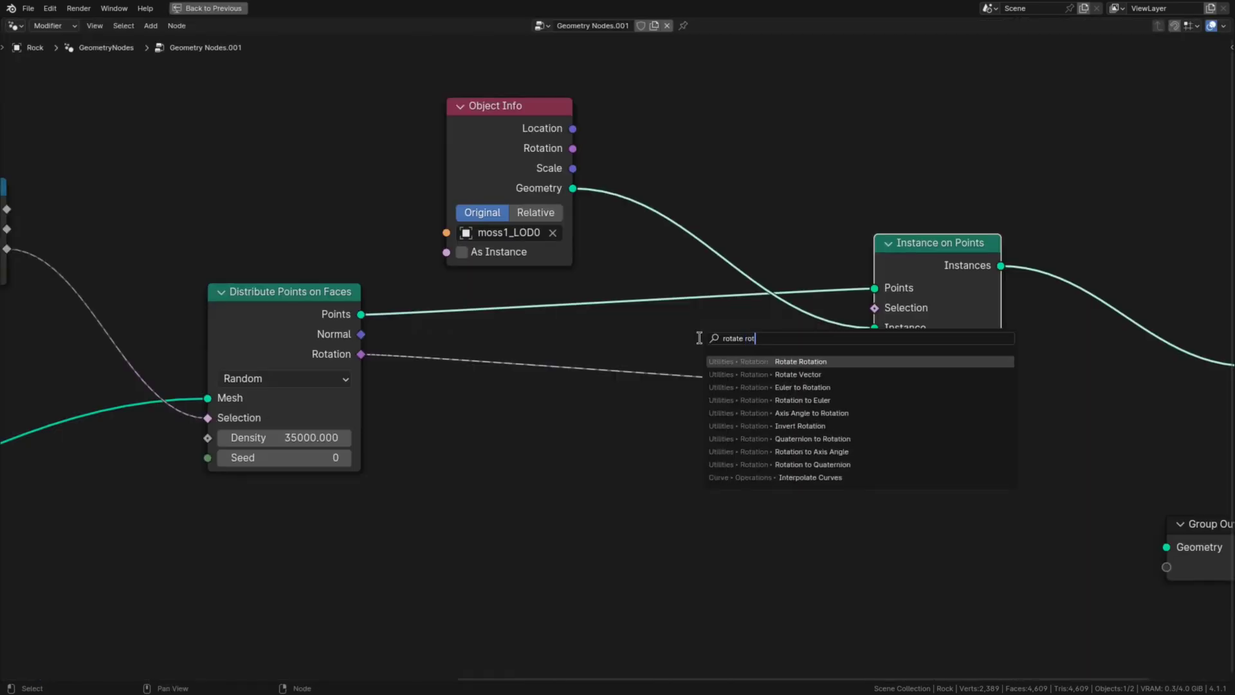
{"action": "left_click", "coordinate": [799, 361]}
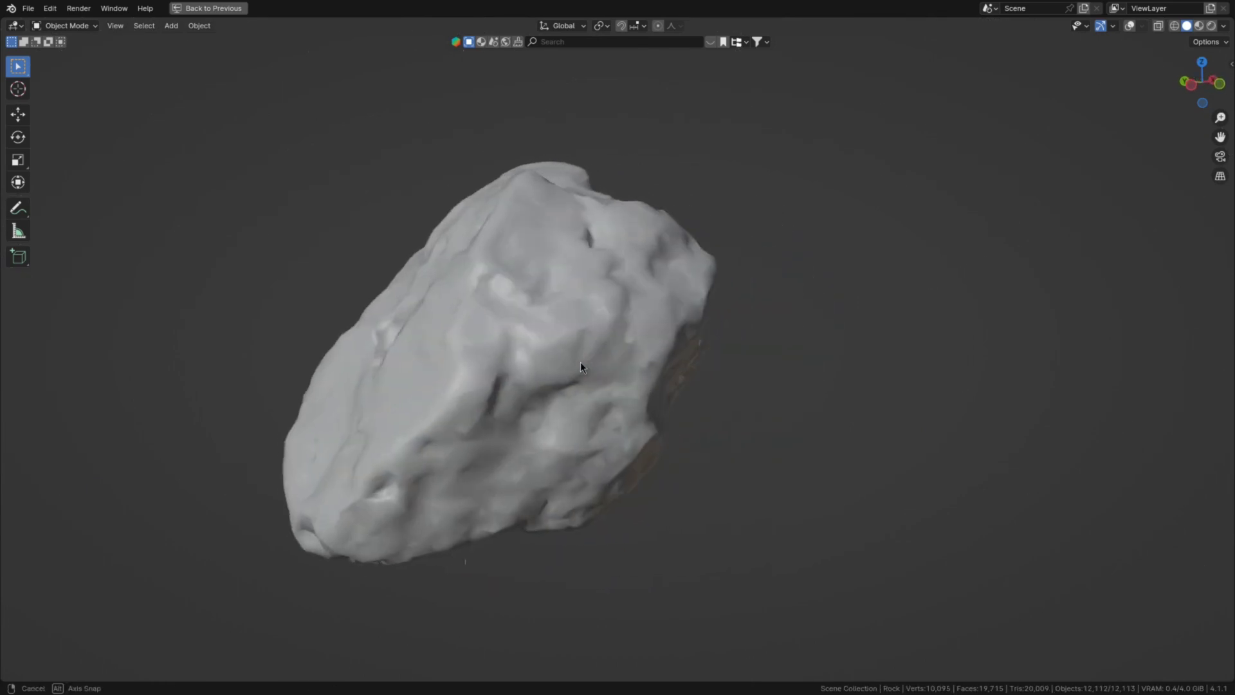
Step: Capture the Z value as the distribution selection and start the Object Info eyedropper
{"action": "type", "text": "capture"}
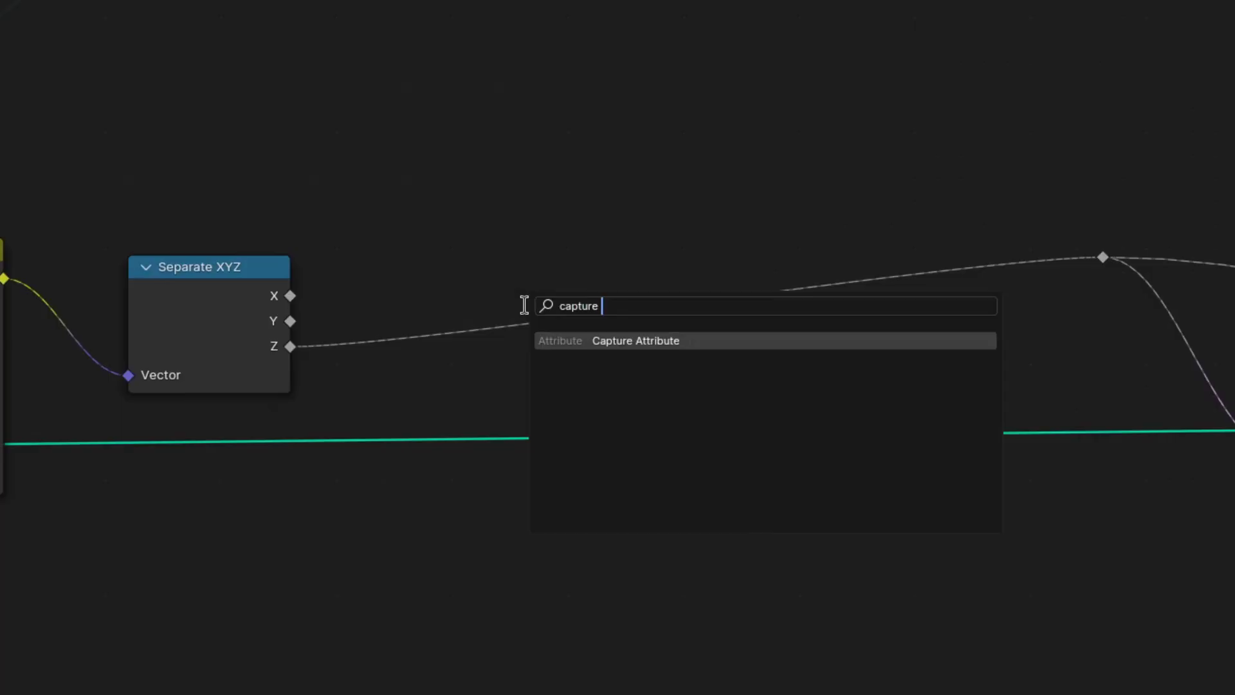
{"action": "left_click", "coordinate": [635, 341]}
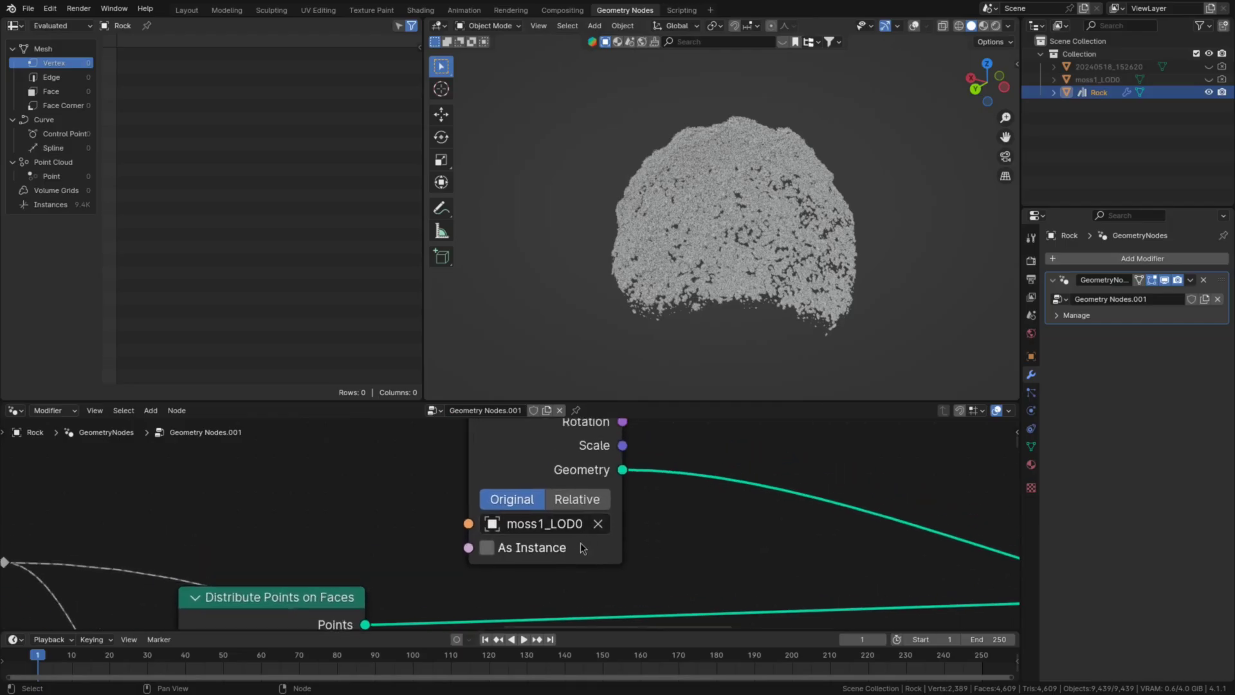
{"action": "left_click", "coordinate": [597, 523]}
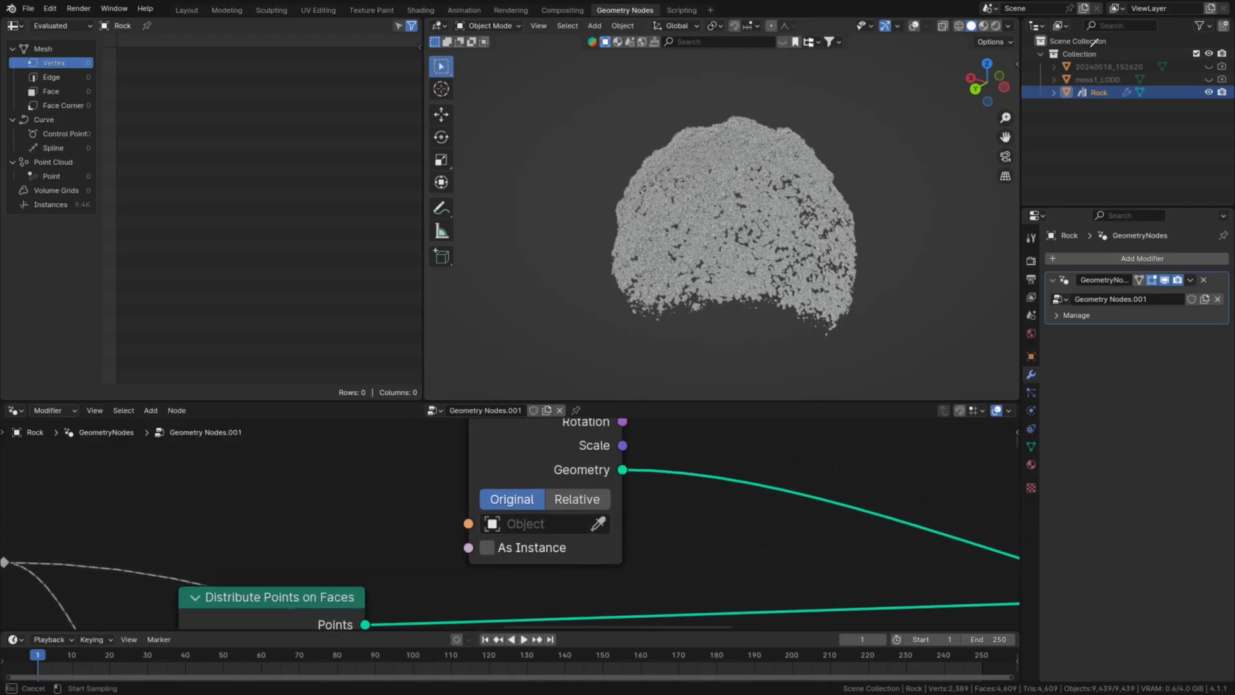